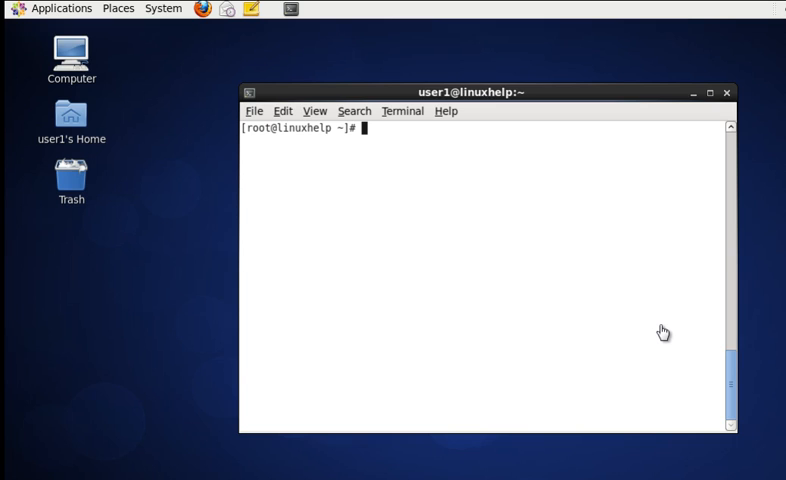
mouse_move(490, 228)
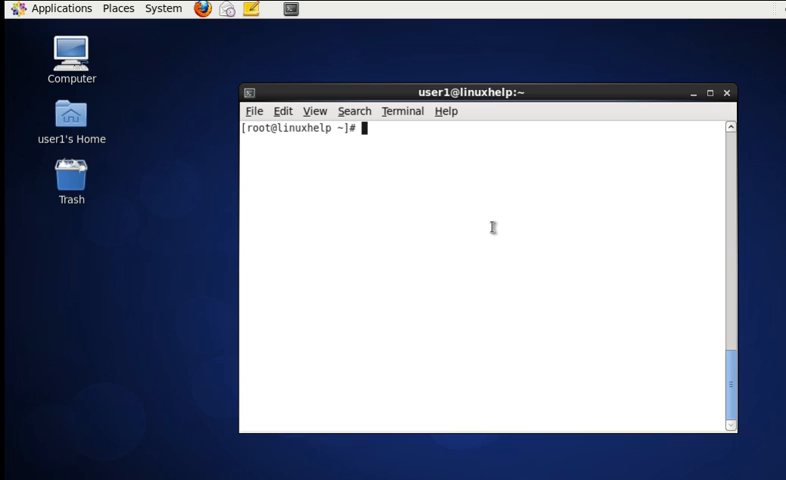
Step: Write out the shutdown syntax notes (option, task, message) and a 'shutdown now' example
text(shutdown)
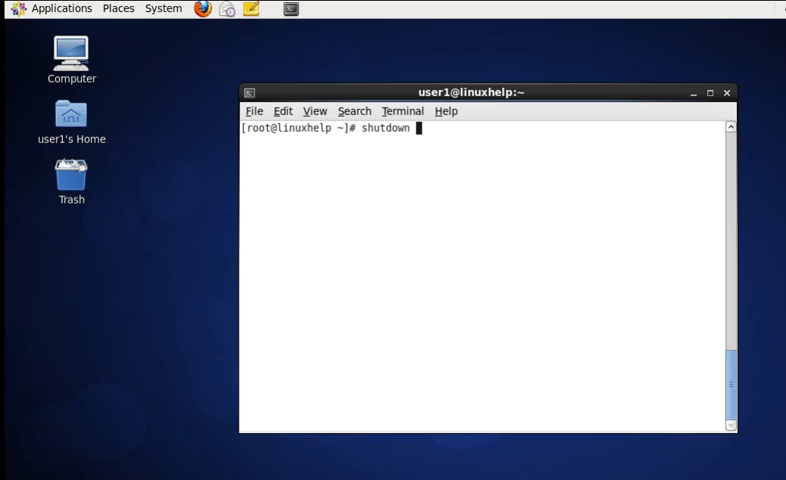
text(options dura)
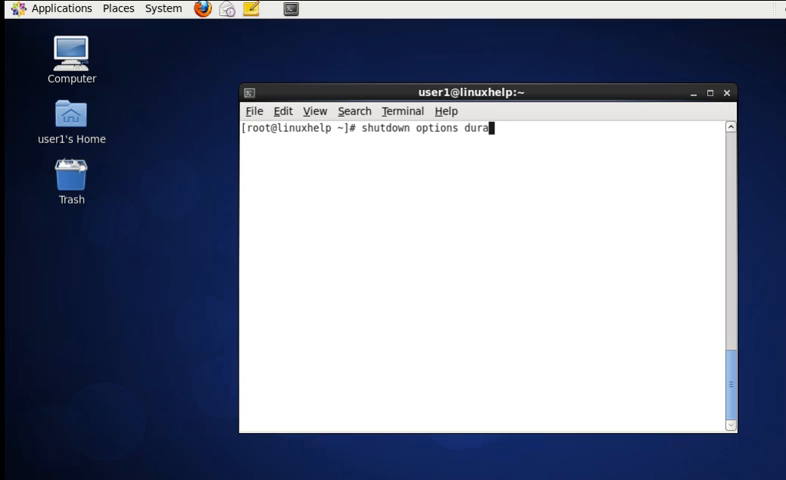
text(tion)
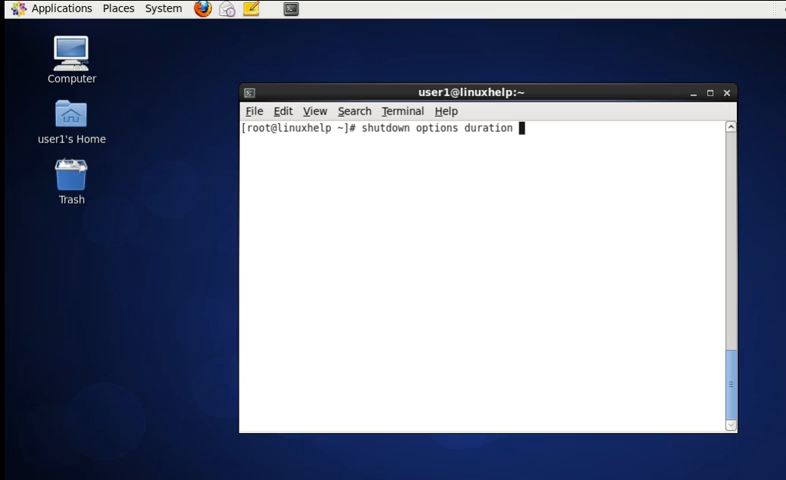
text(task)
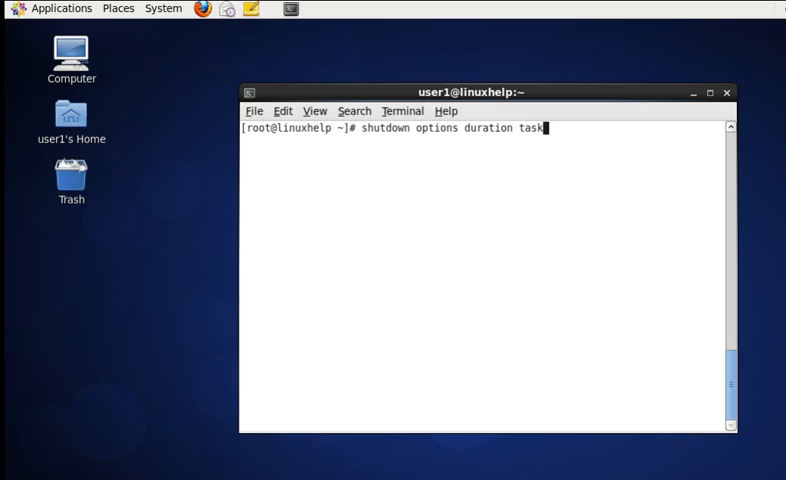
text(messg)
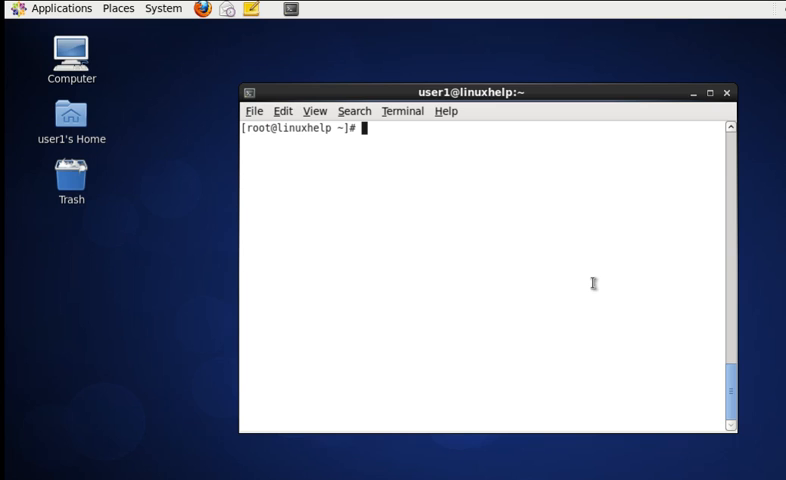
text(shutdown -h)
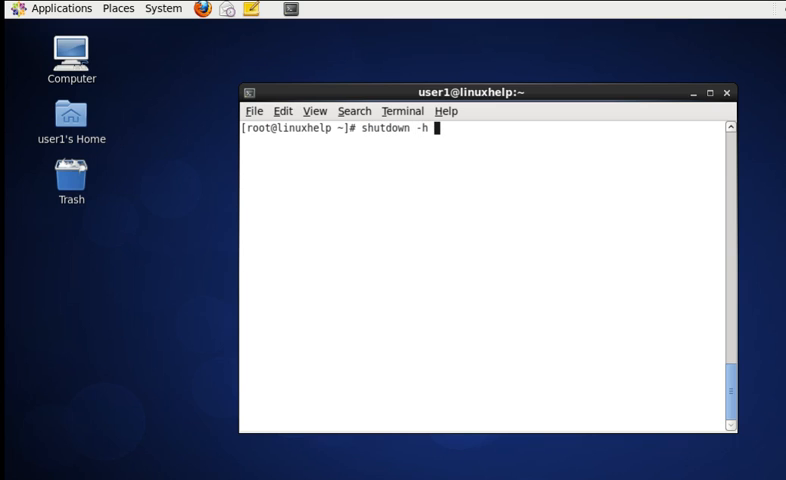
text(now)
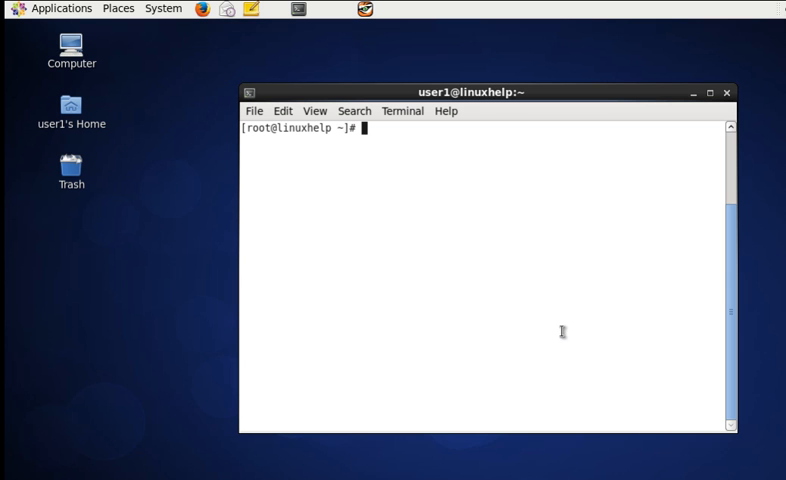
Step: Run 'shutdown -h +5' to broadcast a system halt five minutes from now
text(shut)
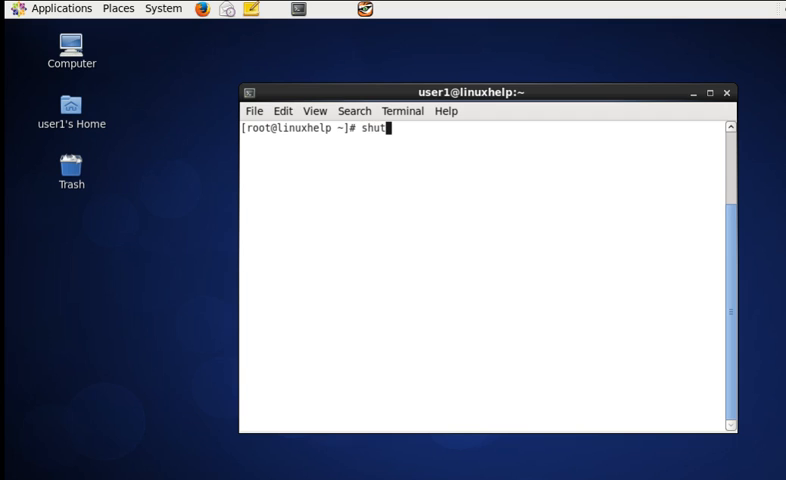
text(down -h)
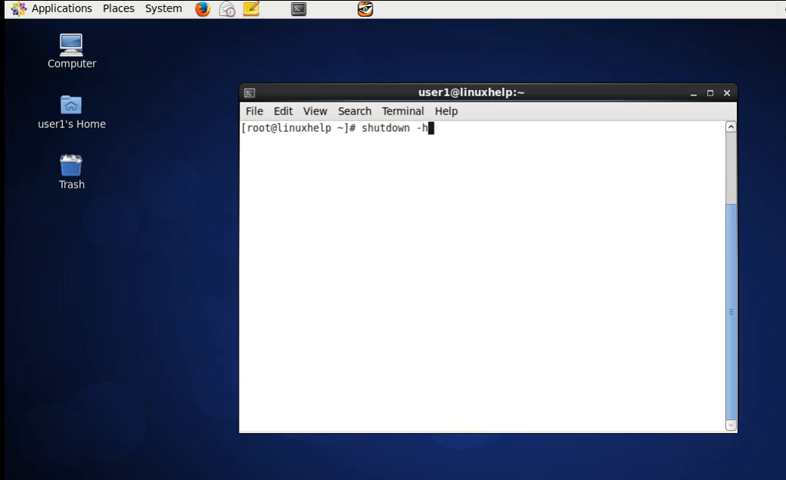
text(+5)
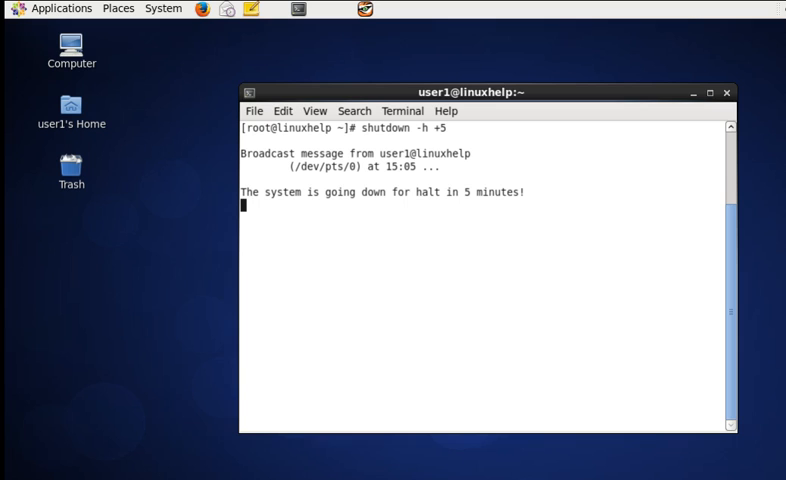
mouse_move(340, 198)
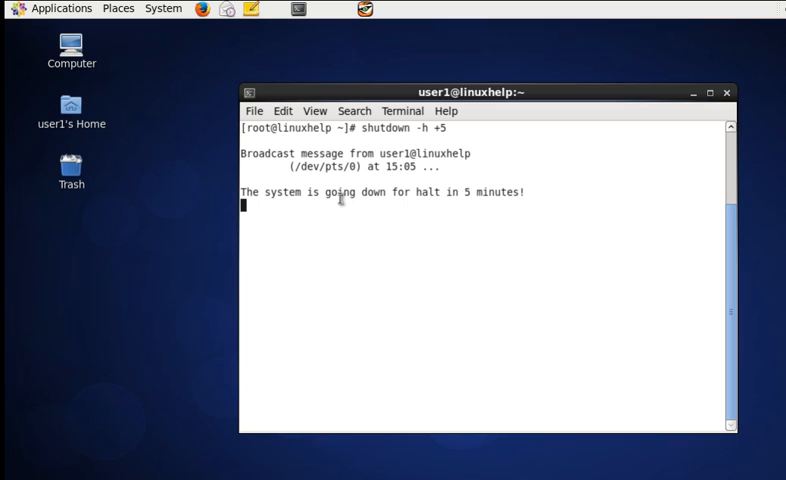
drag(340, 192, 528, 192)
text(shut)
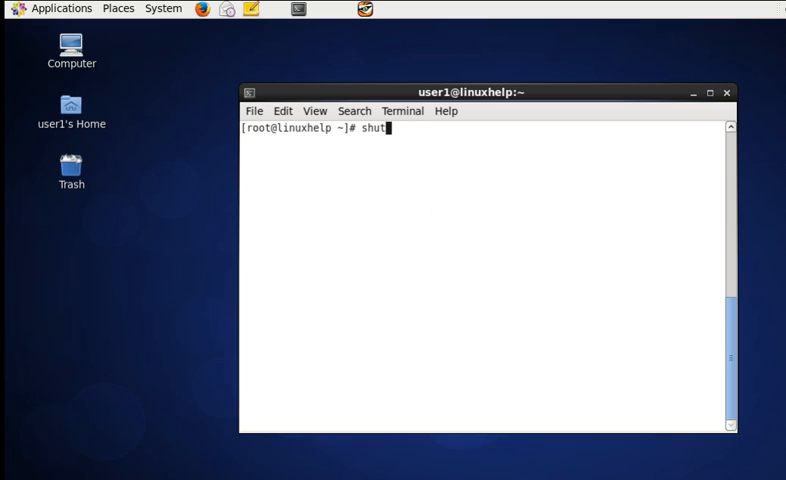
text(down -)
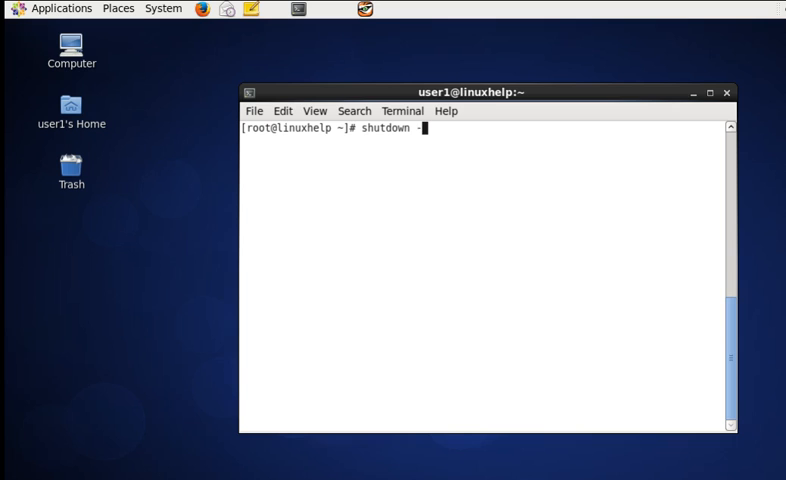
text(h +5)
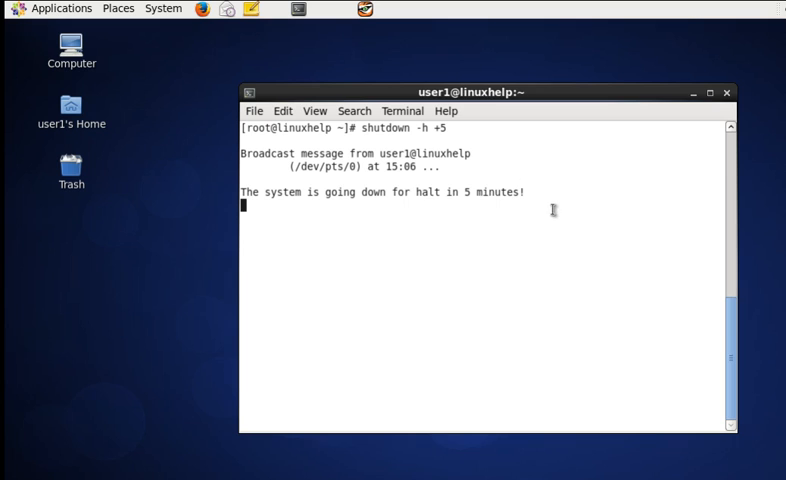
key(ctrl+t)
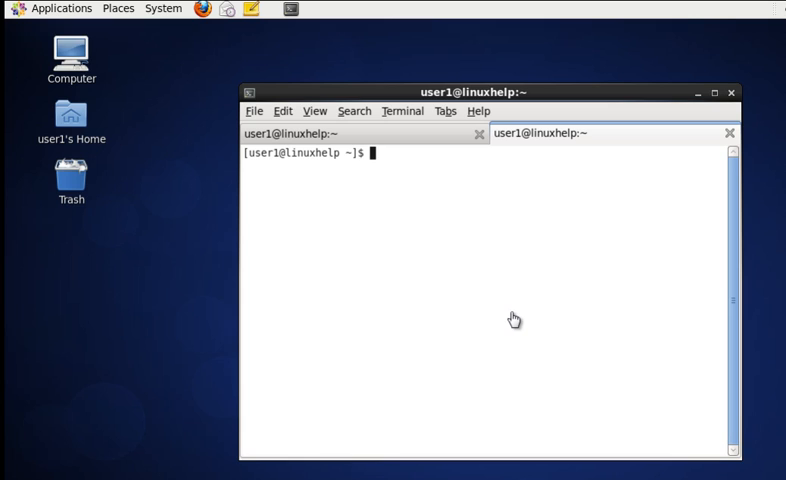
Step: Become root with 'su' in the second tab and enter a shutdown command there
text(su)
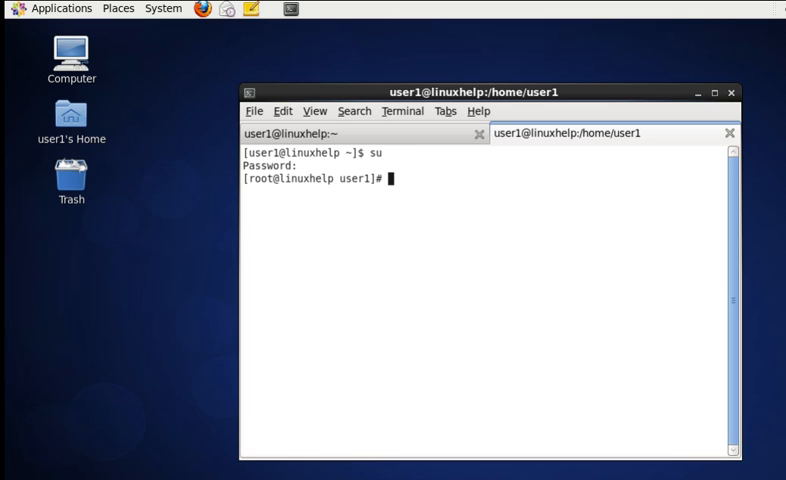
text(shutdown)
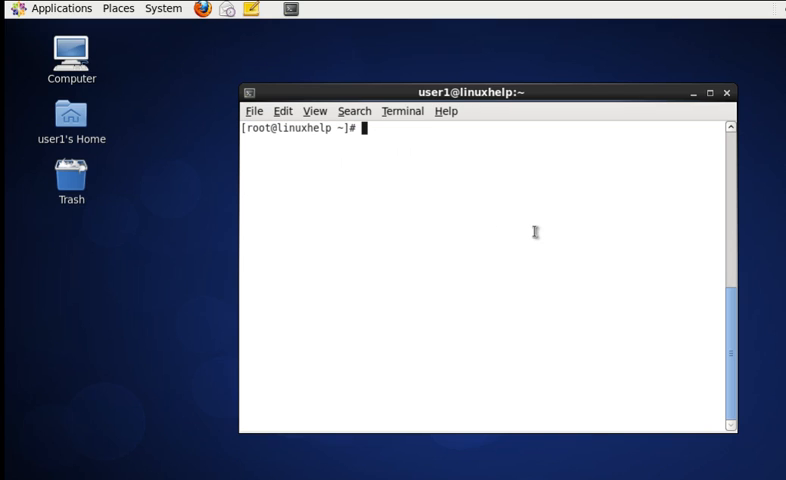
Step: Run 'poweroff' as root so the system begins stopping its services
text(poweroff)
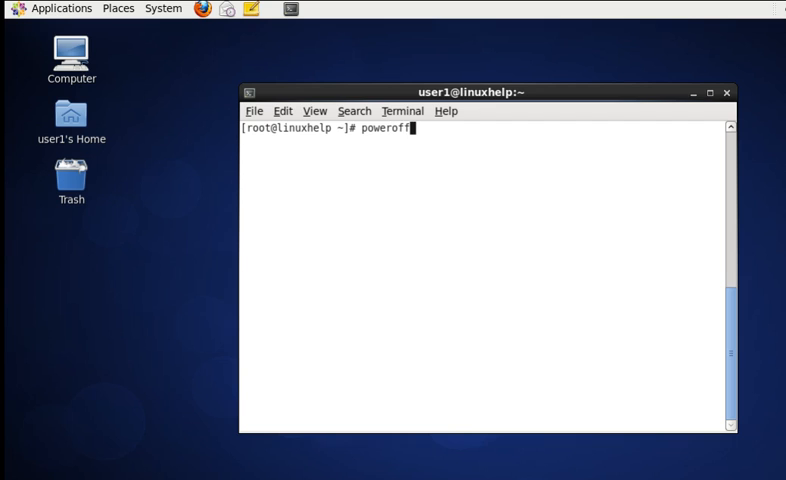
key(Return)
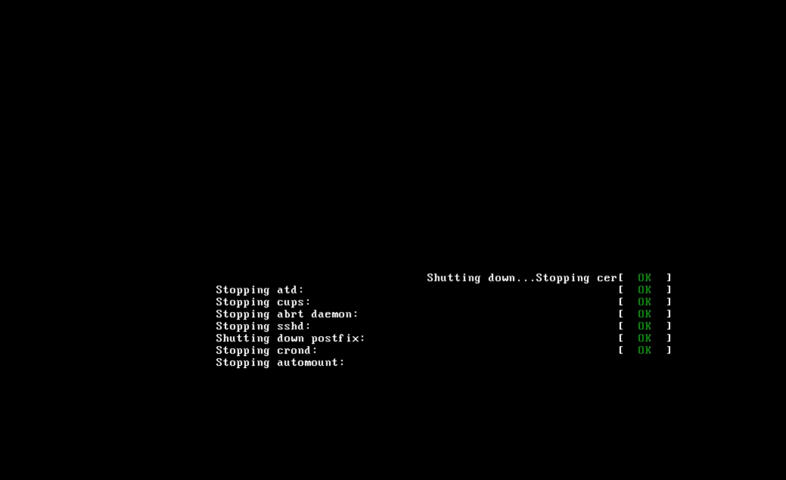
mouse_move(756, 388)
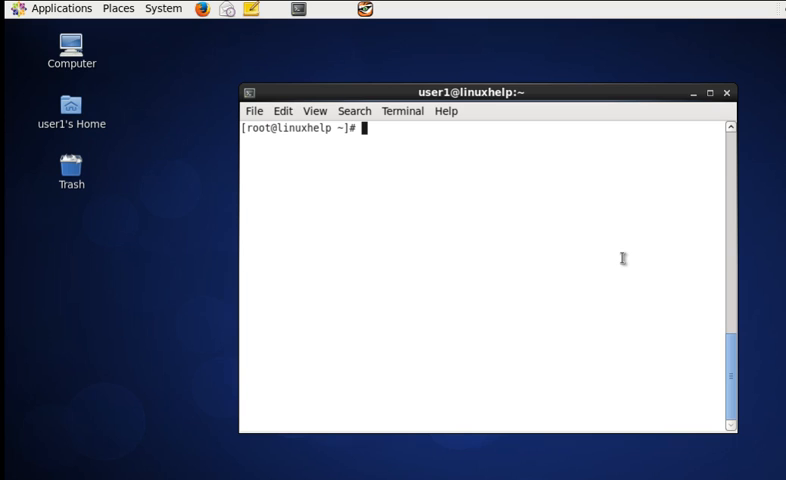
Step: Run 'shutdown -r +5' to broadcast a reboot five minutes from now
text(shu)
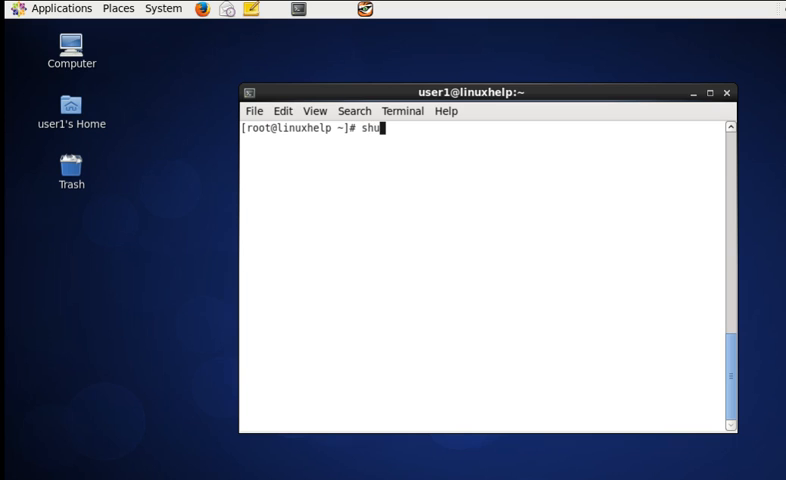
text(tdown)
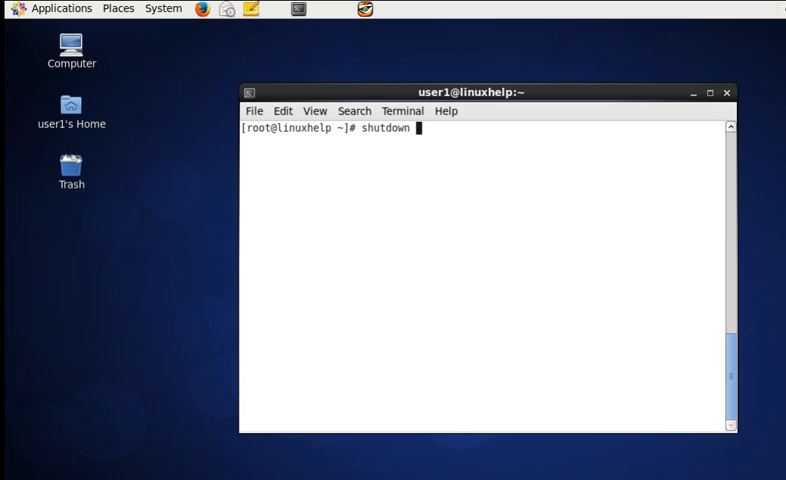
text(-r +5)
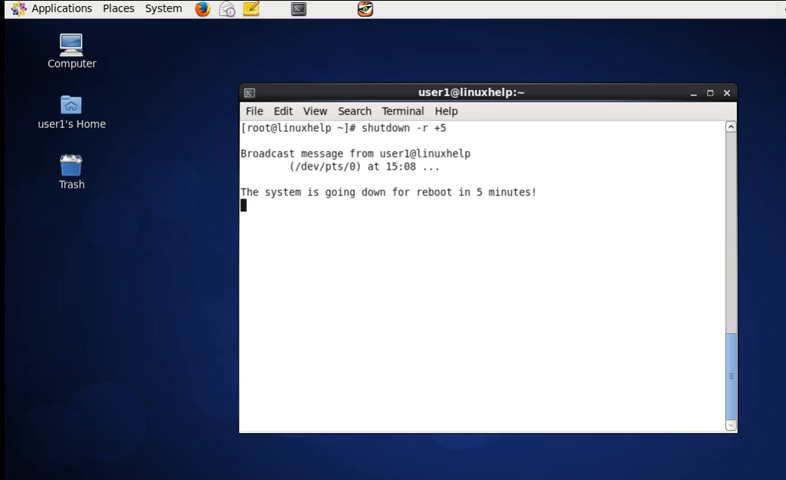
drag(370, 192, 462, 192)
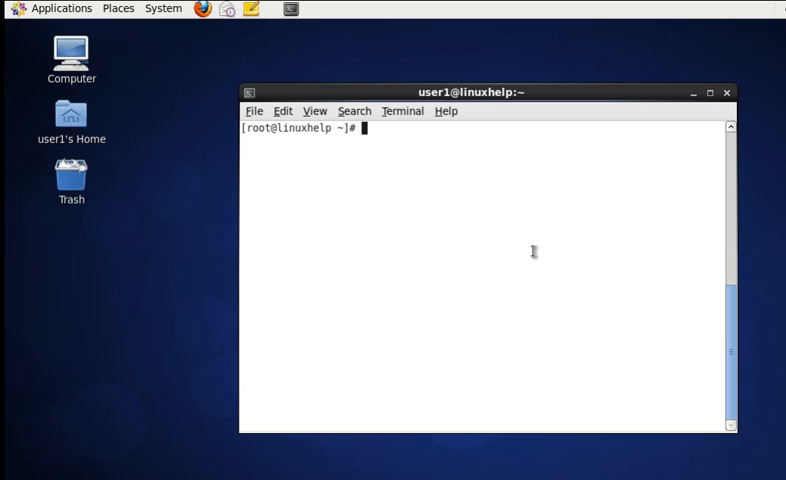
Step: Run 'shutdown -r now' to reboot the system immediately
text(shutdown -)
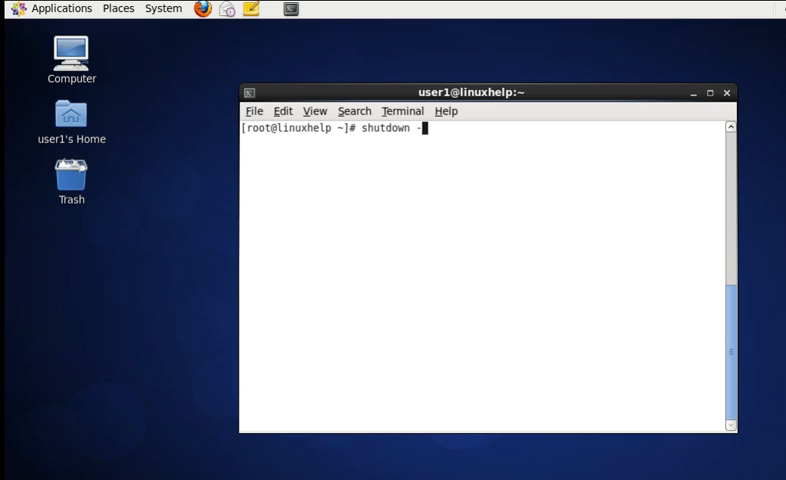
text(r now)
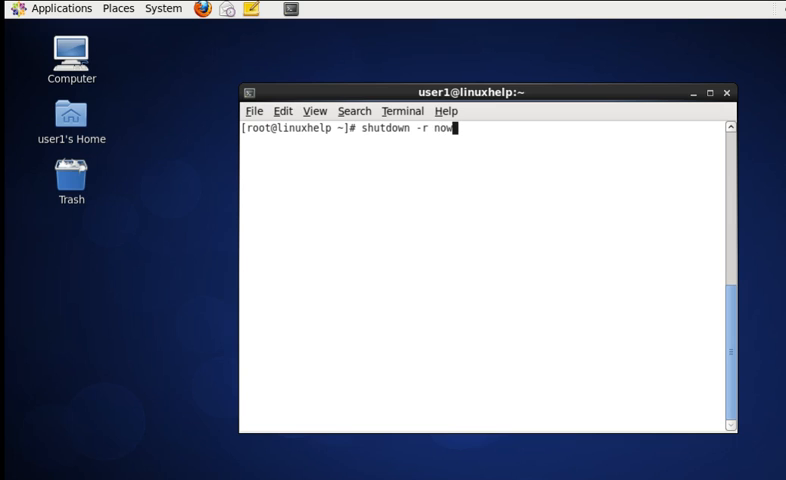
key(Return)
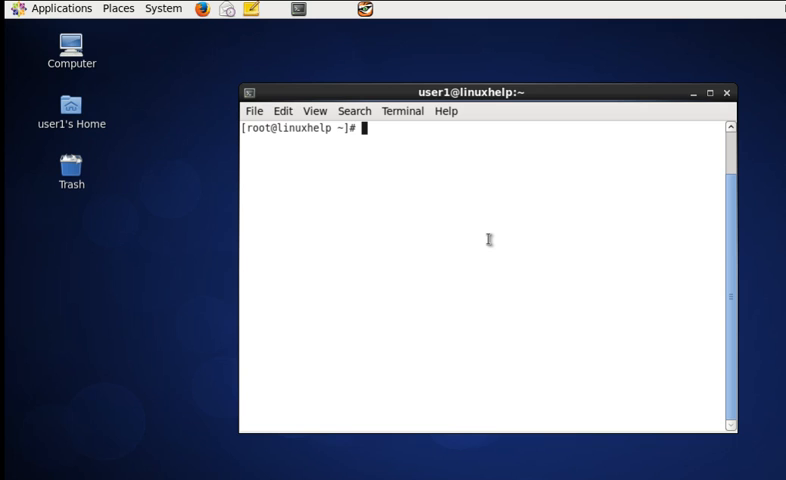
Step: Run the bare 'init' command at the root prompt
text(init)
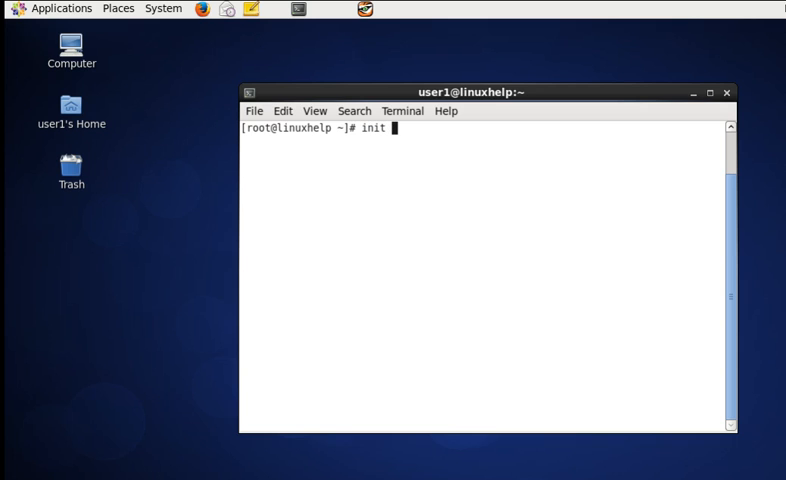
key(Return)
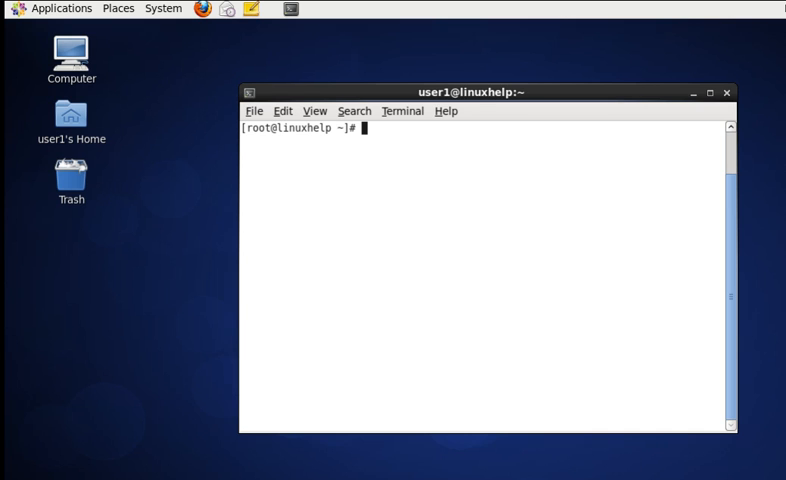
mouse_move(584, 270)
text(rebo)
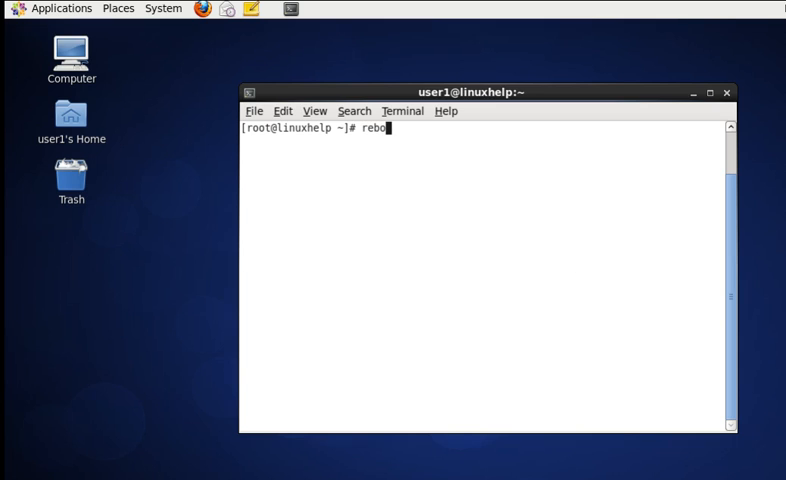
Step: Enter 'reboot' at the root prompt without running it yet
text(t)
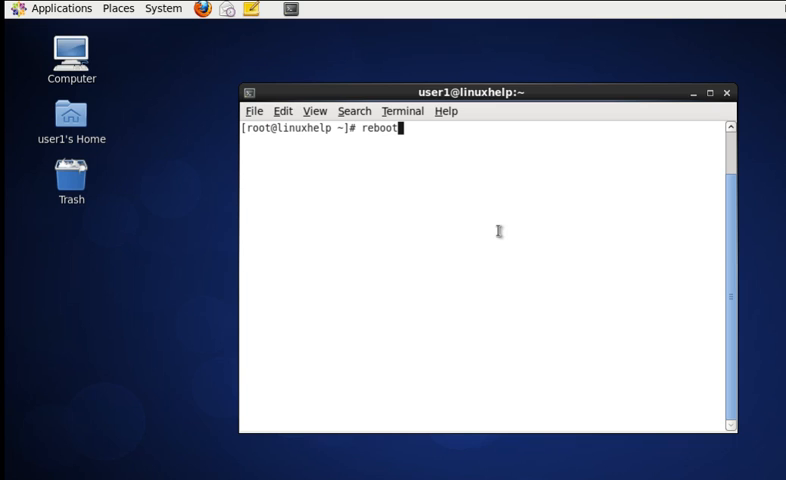
mouse_move(564, 312)
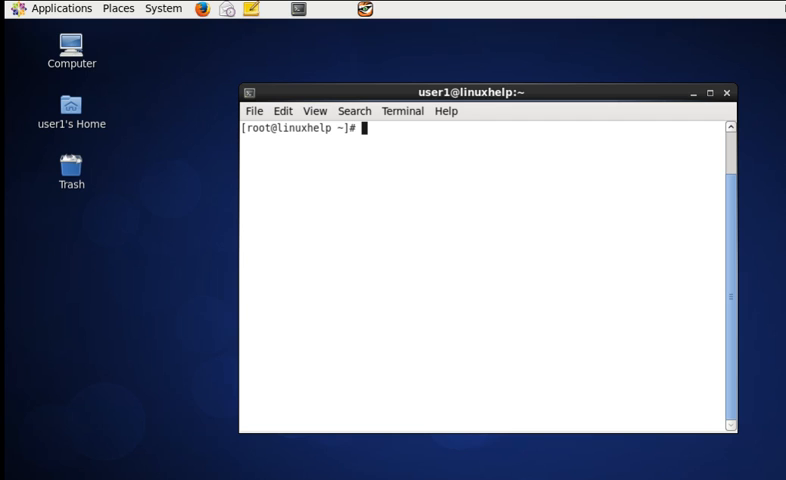
mouse_move(644, 304)
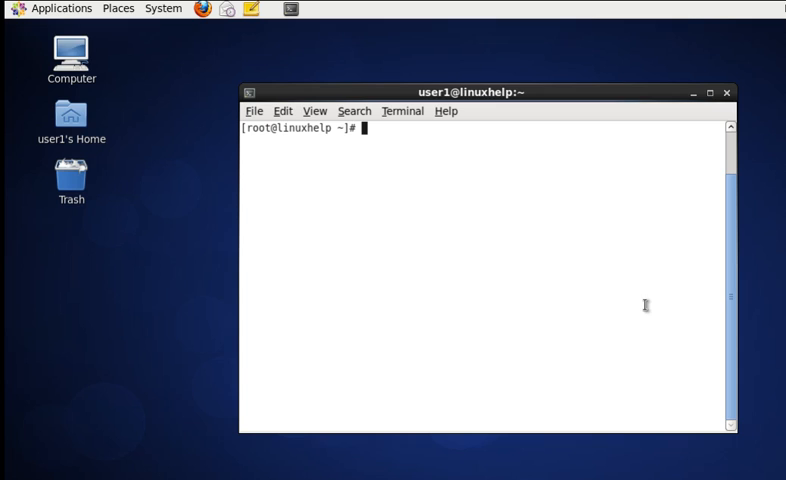
Step: Run 'reboot -f' to force an immediate reboot
text(reb)
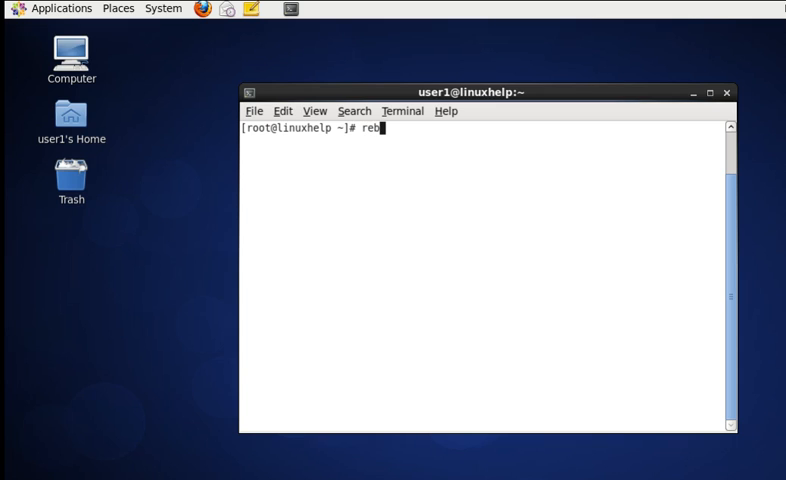
text(oot -f)
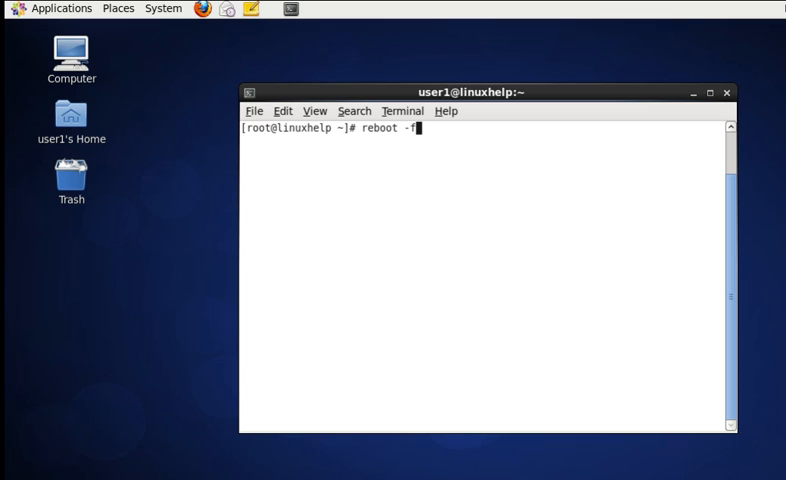
mouse_move(628, 372)
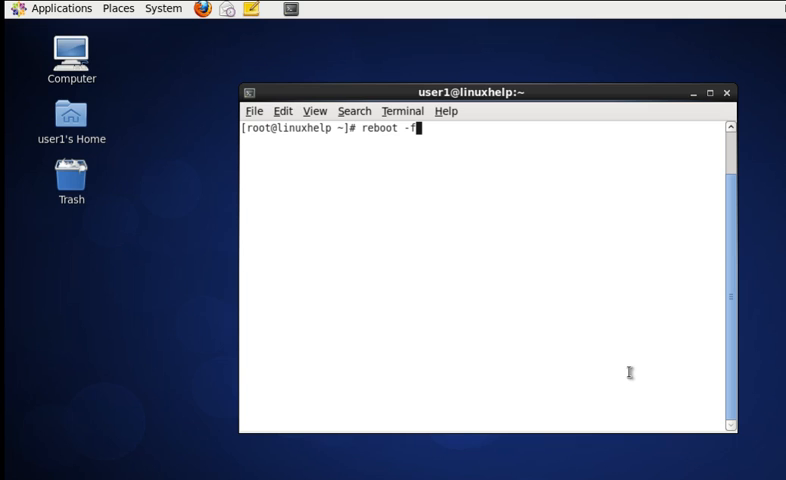
key(Return)
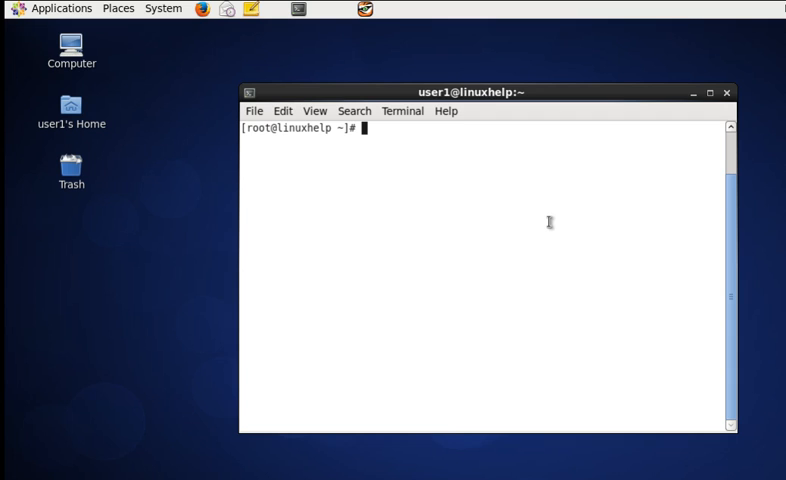
Step: Run 'halt' as root to stop the system
text(halt)
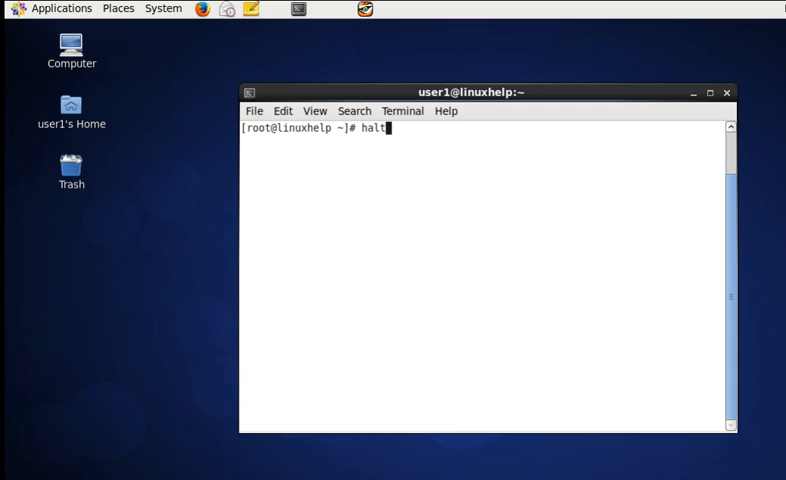
key(Return)
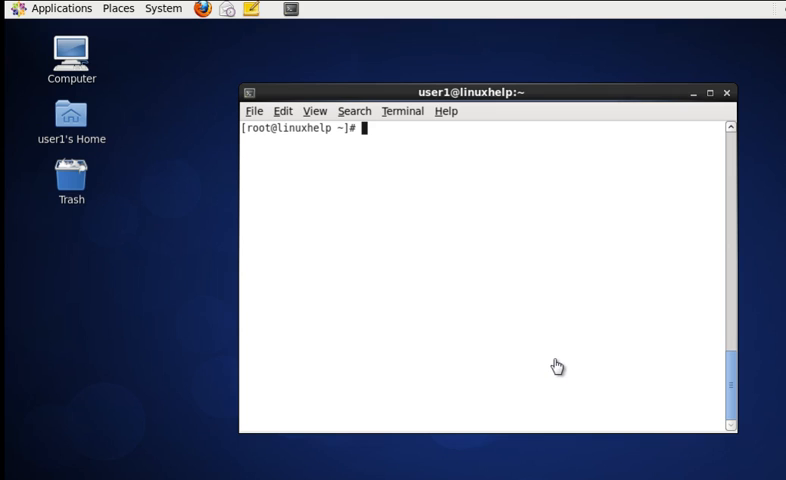
mouse_move(562, 298)
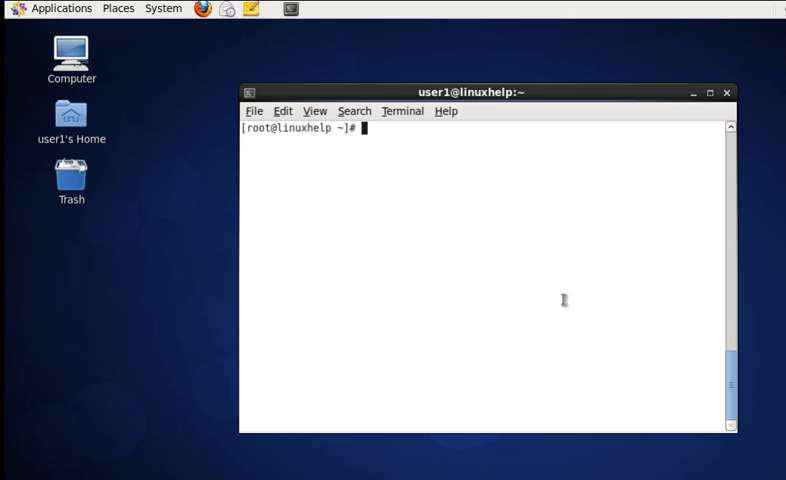
mouse_move(556, 258)
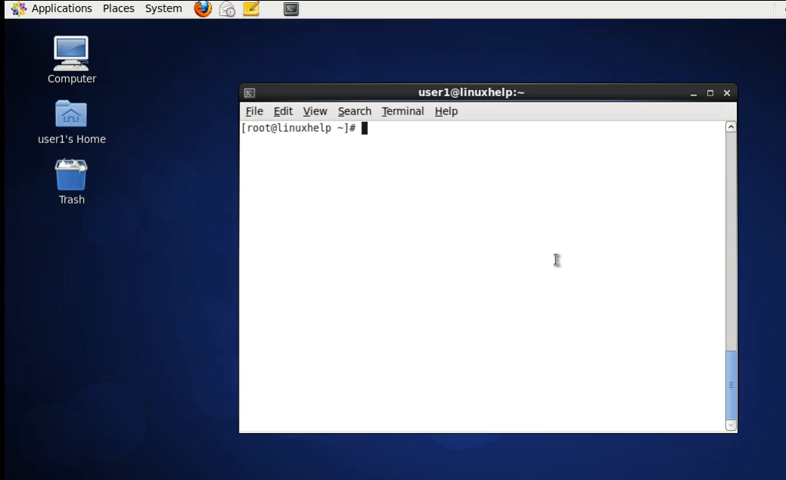
Step: Enter 'exit', then begin a new 'init' command at the prompt
text(e)
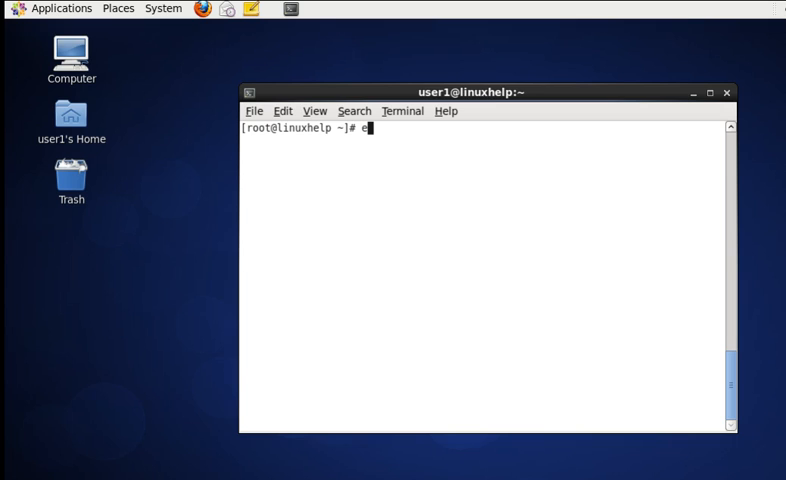
text(xit)
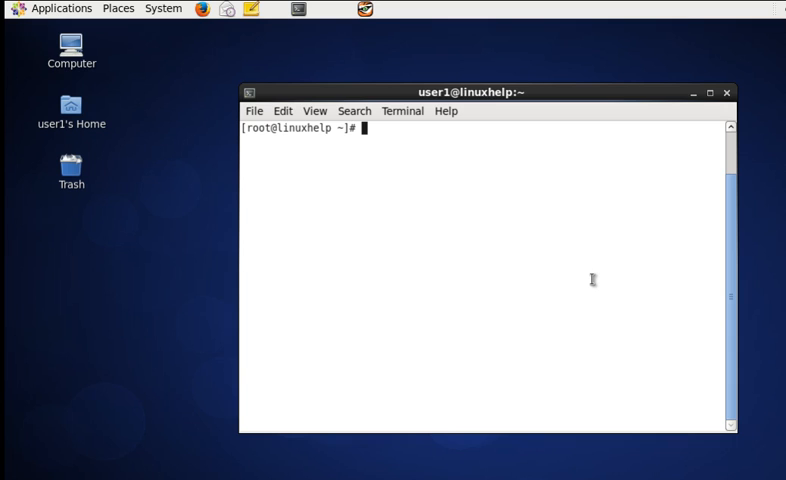
text(ini)
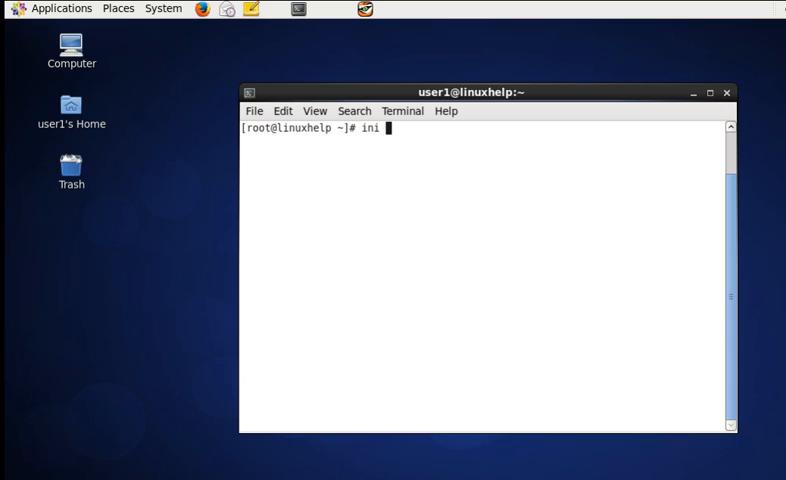